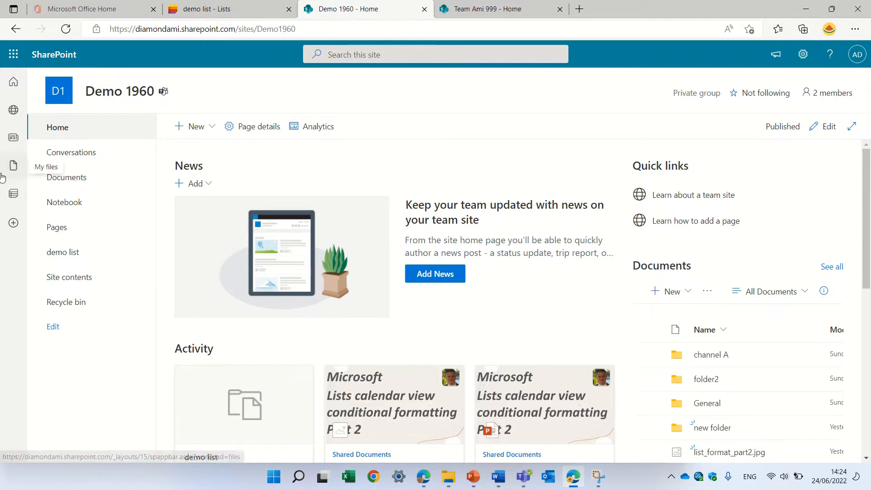
mouse_move(13, 83)
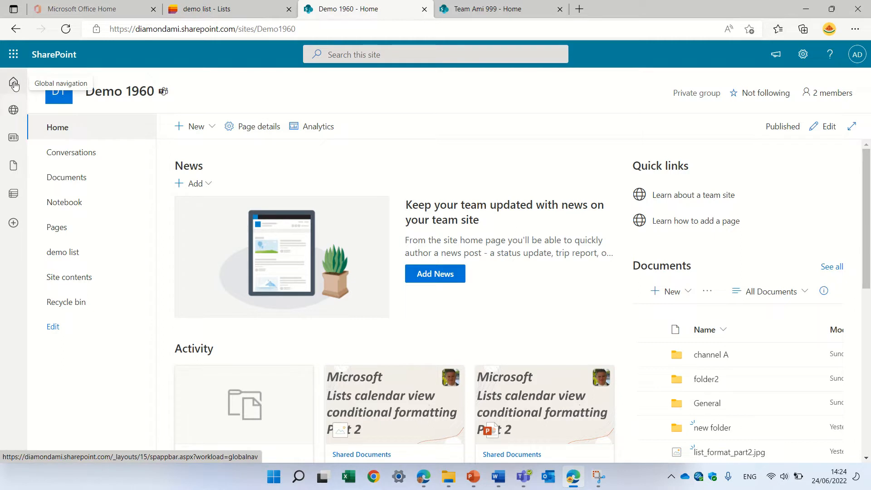
- Browse the app bar panels in turn: Global navigation, My Sites, My News, then My Lists
click(14, 83)
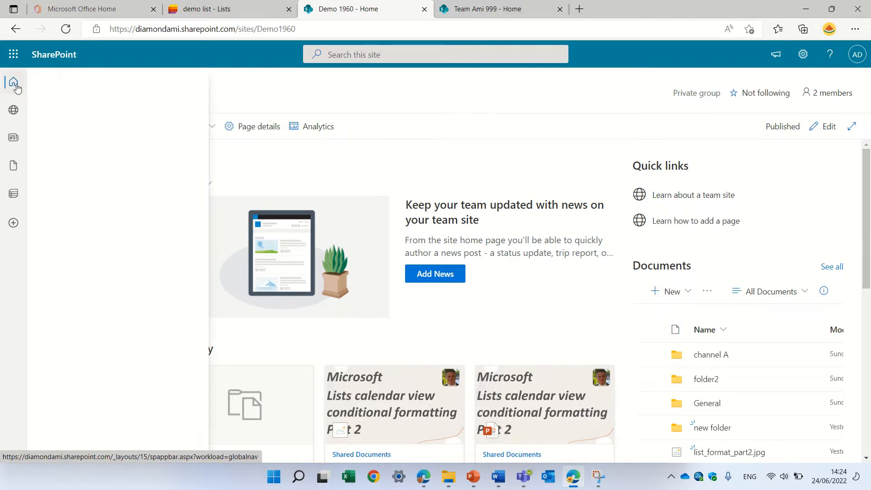
click(14, 83)
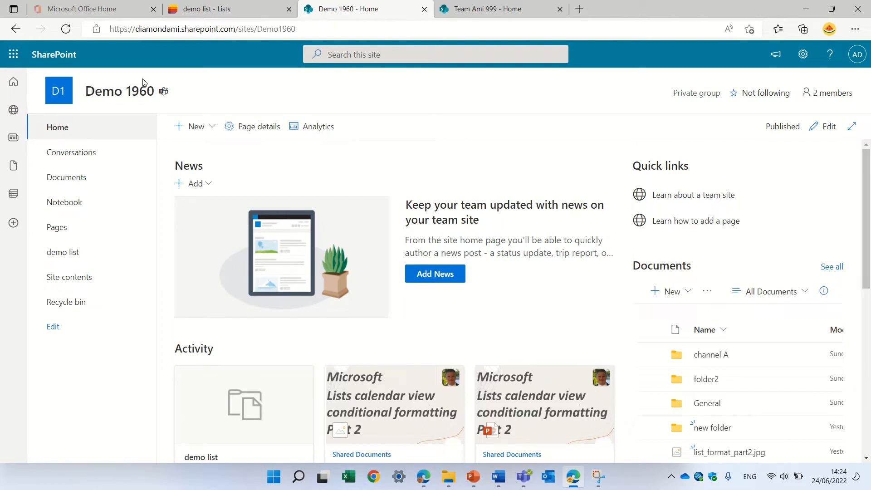
click(14, 110)
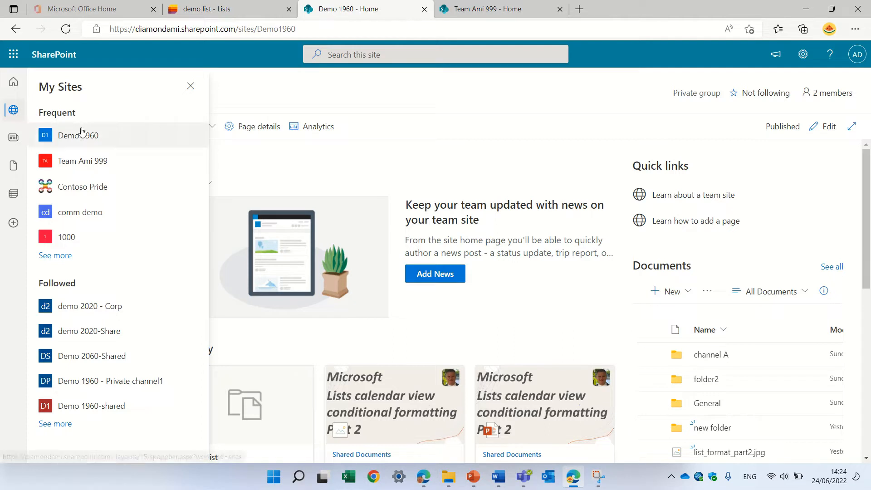
mouse_move(14, 137)
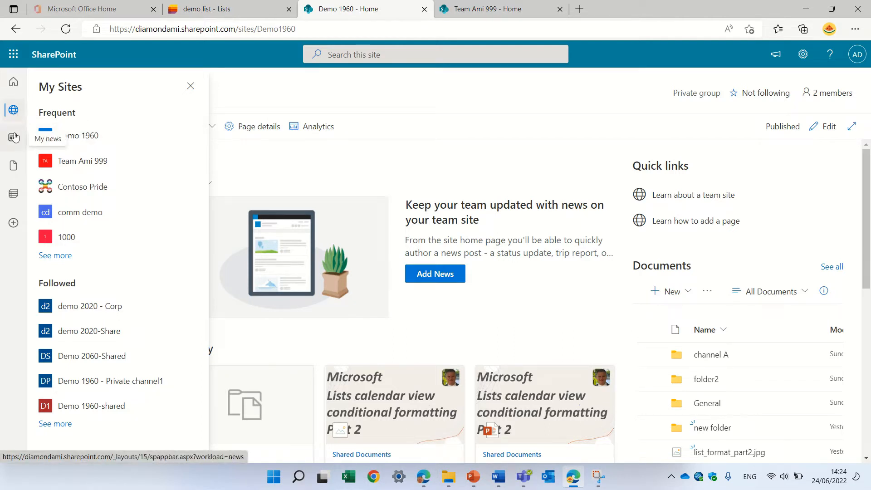
click(14, 138)
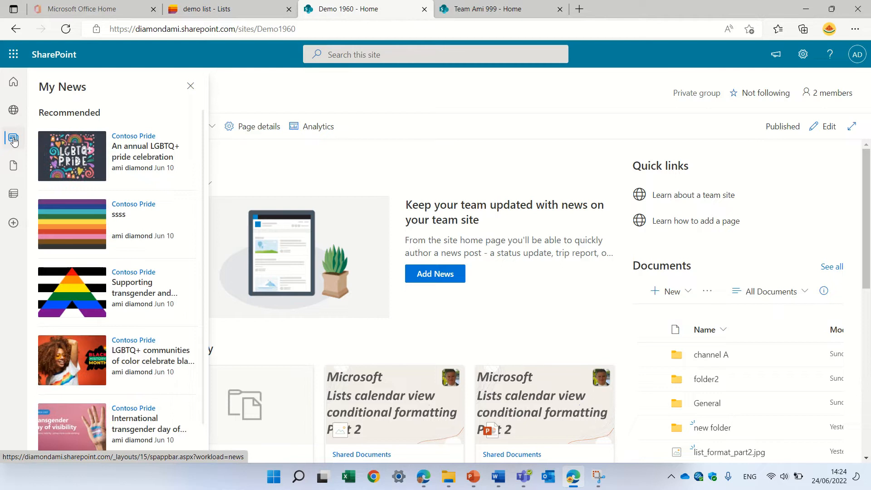
click(14, 165)
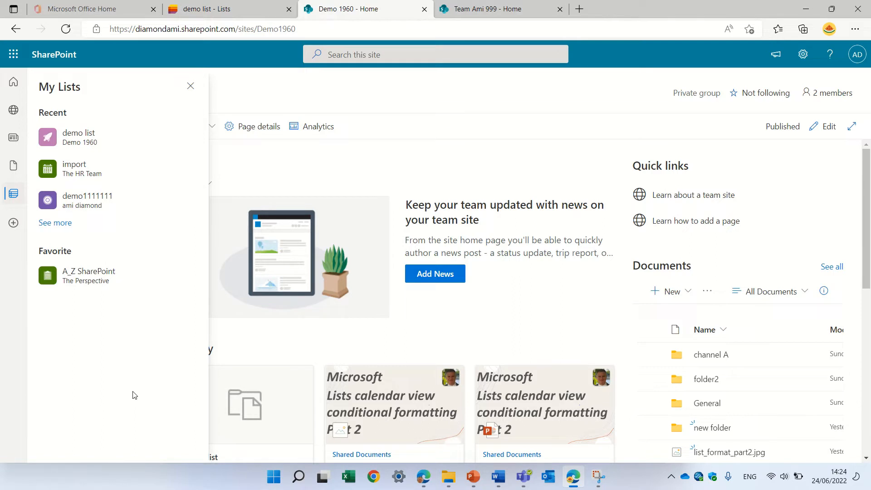
mouse_move(14, 223)
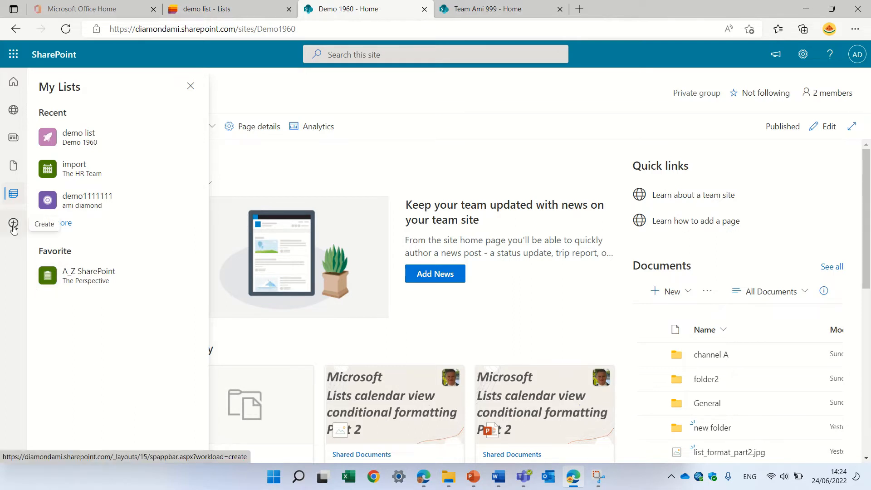
- Bring up the app bar Create options and choose Site to start a new site
click(13, 224)
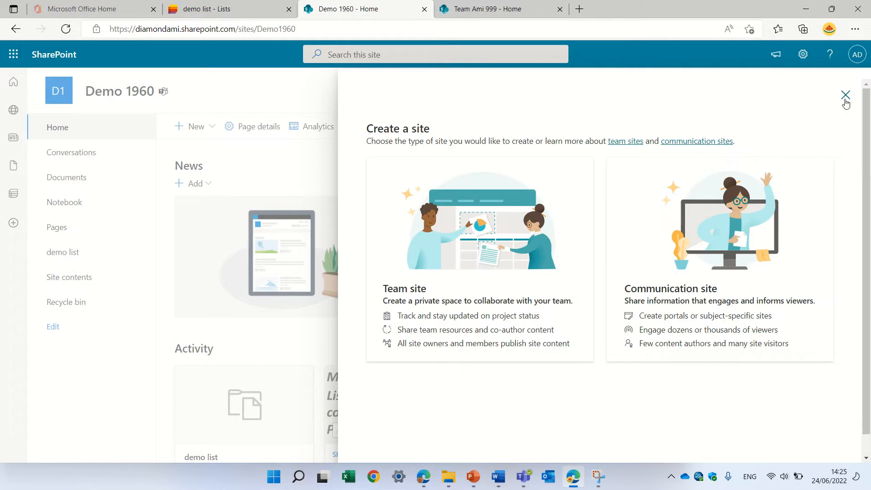
mouse_move(510, 267)
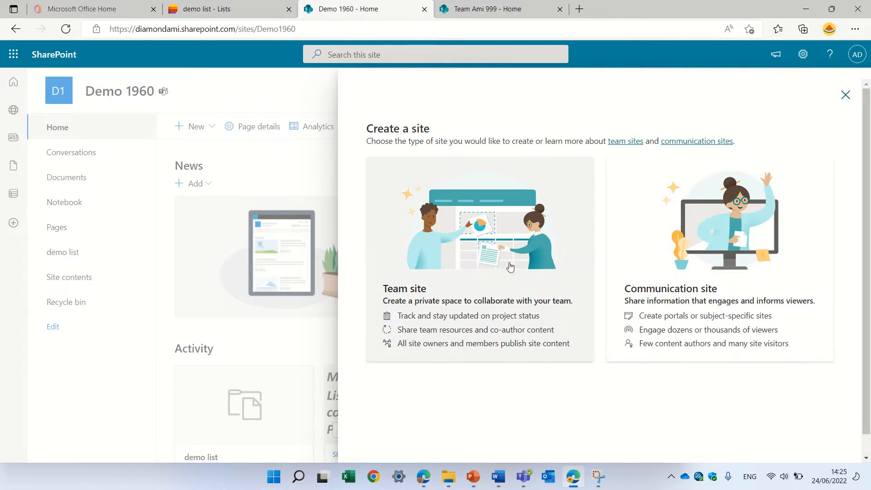
- Create a private team site named demo3333 without adding members
click(479, 259)
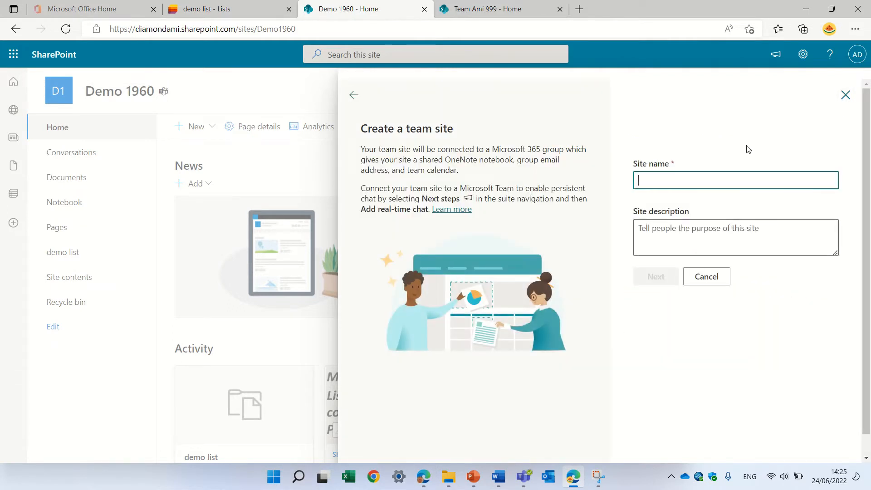
text(test)
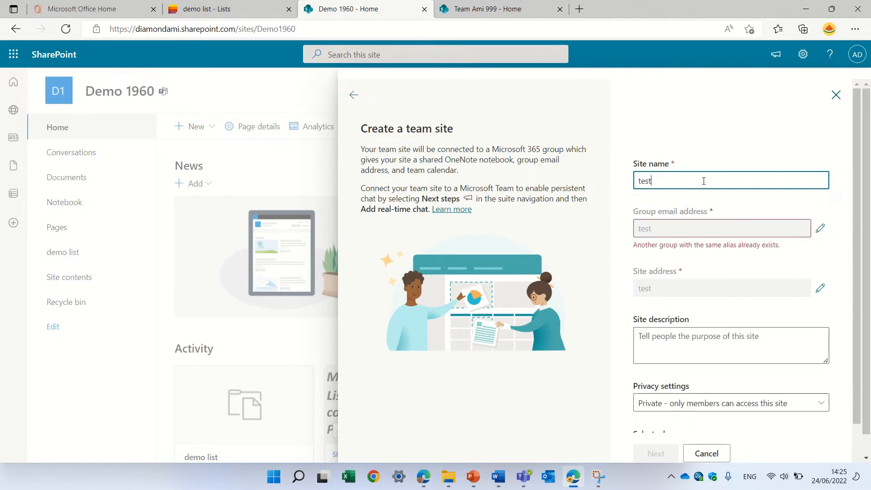
text(123)
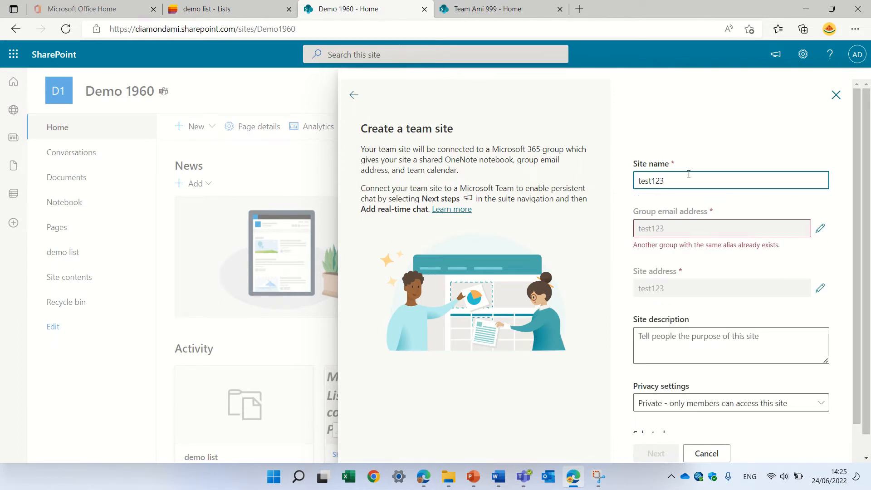
text(demo)
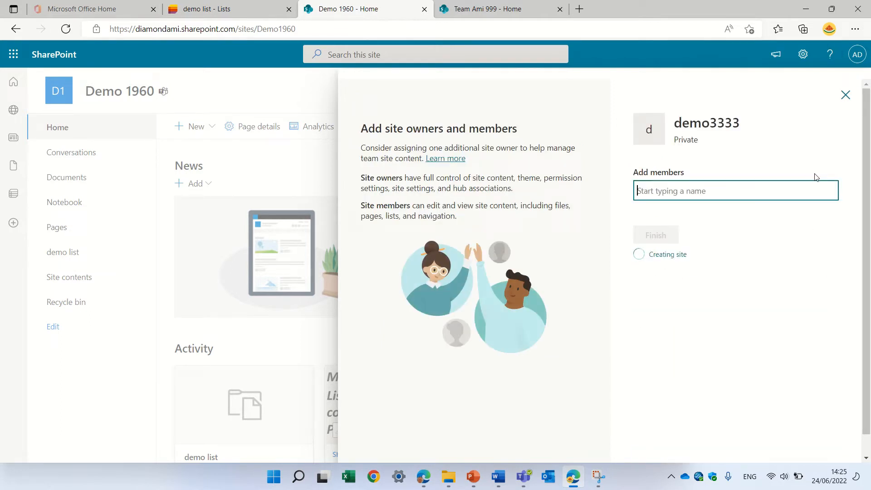
click(655, 234)
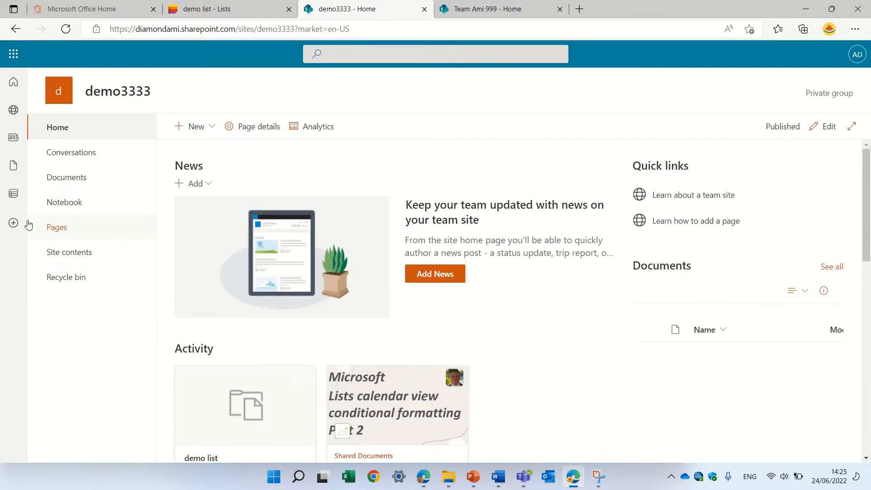
- Create a new blank Word document from the app bar Create panel
click(14, 224)
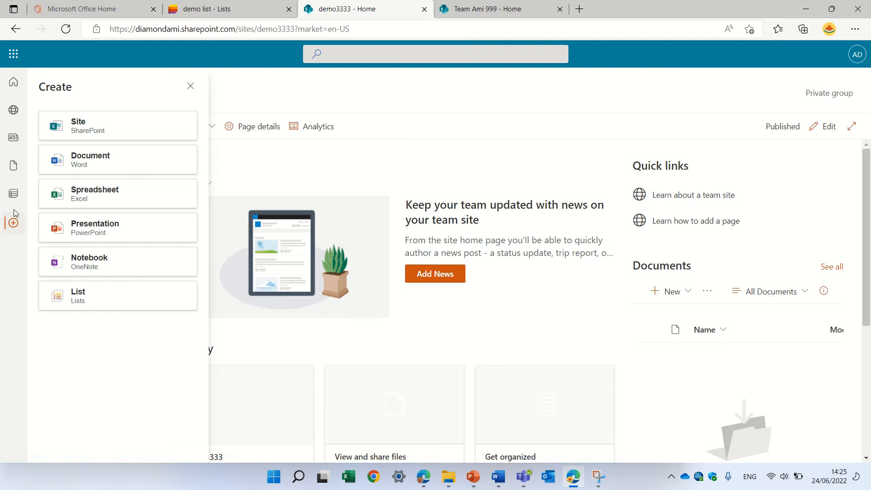
mouse_move(150, 160)
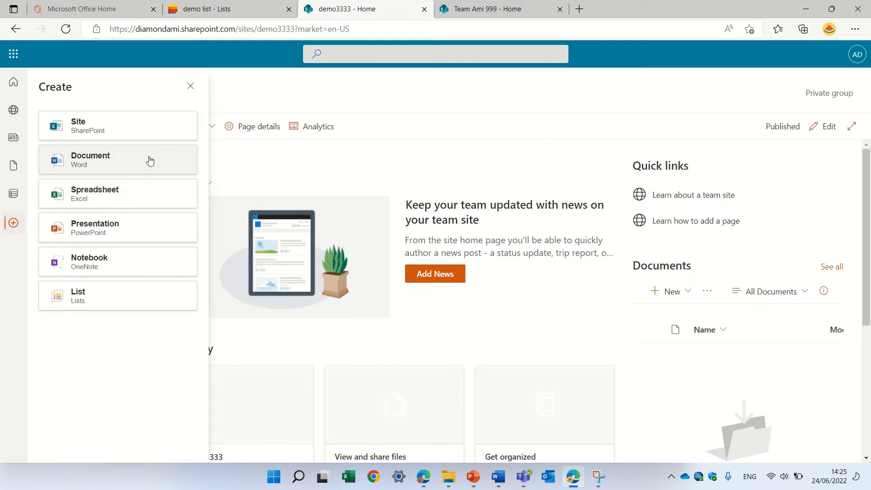
click(117, 160)
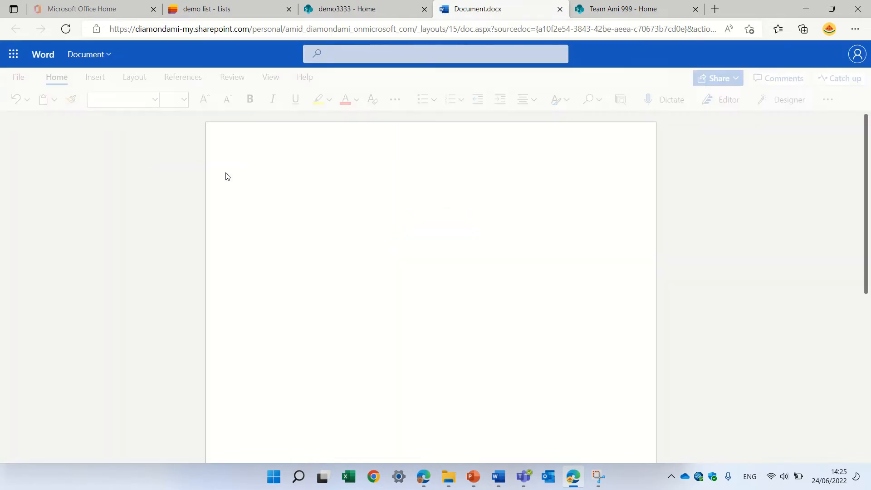
- Add placeholder text to the document and rename it to 'demo'
text(jflsfjsdlfjd)
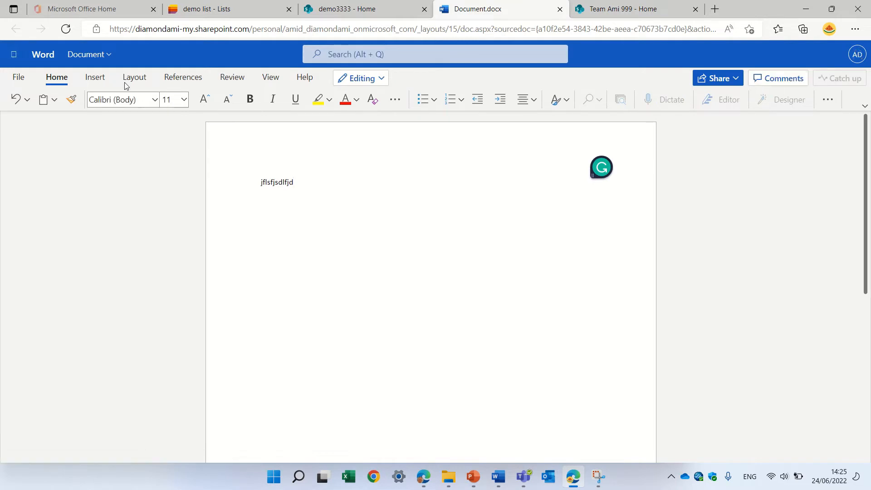
click(88, 54)
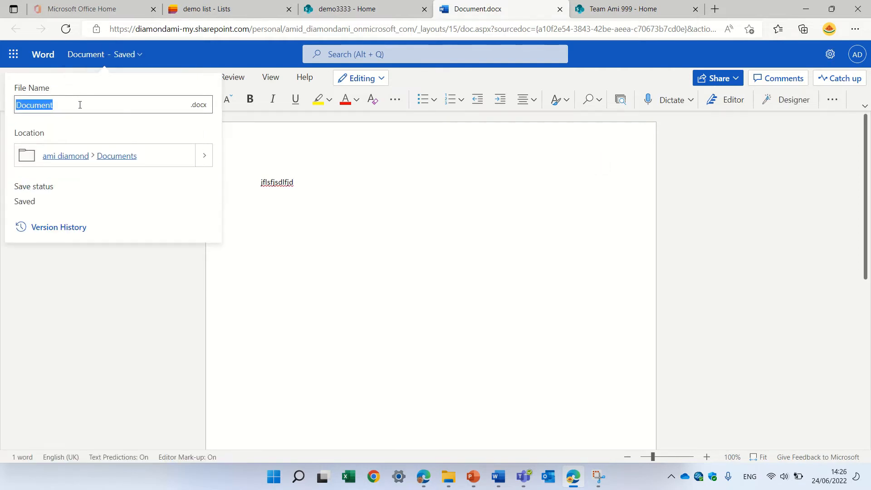
text(Doc)
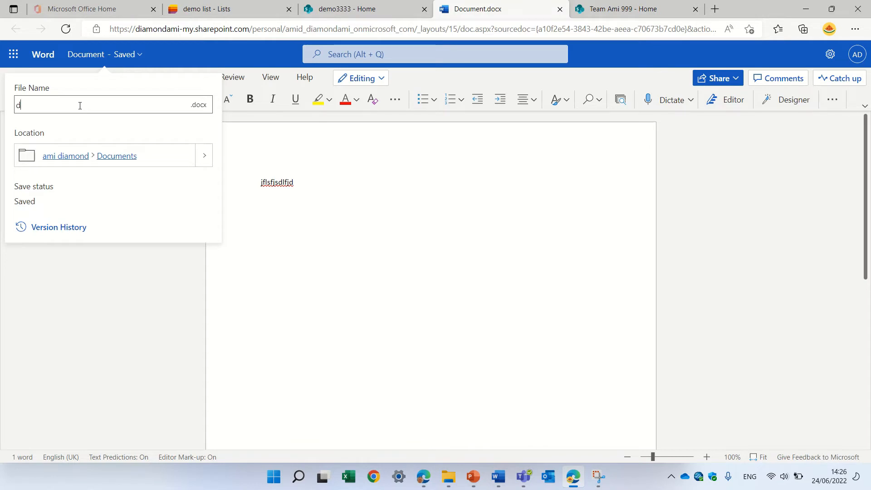
text(emo)
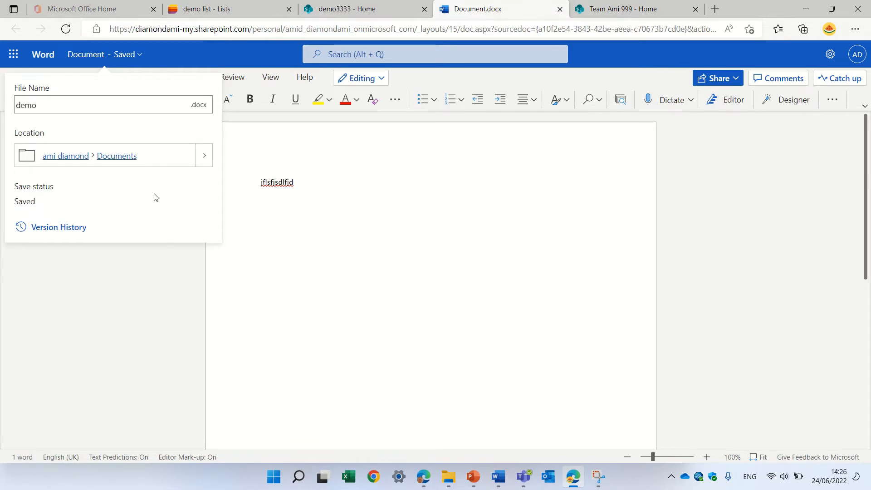
mouse_move(204, 155)
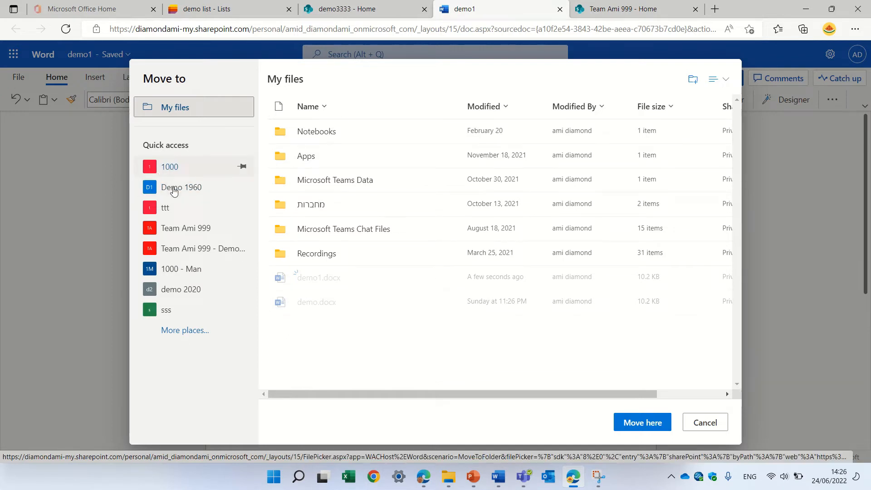
- Move the document into the Demo 1960 site's Documents library and return to demo3333
click(181, 187)
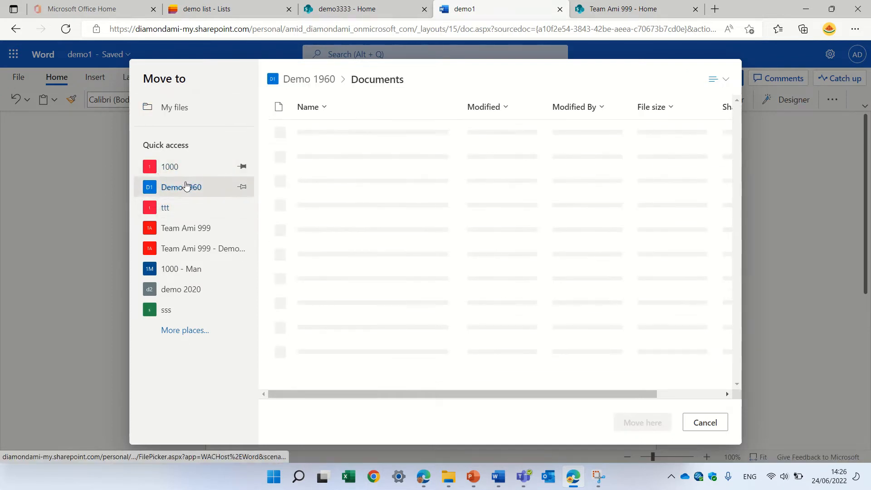
click(180, 187)
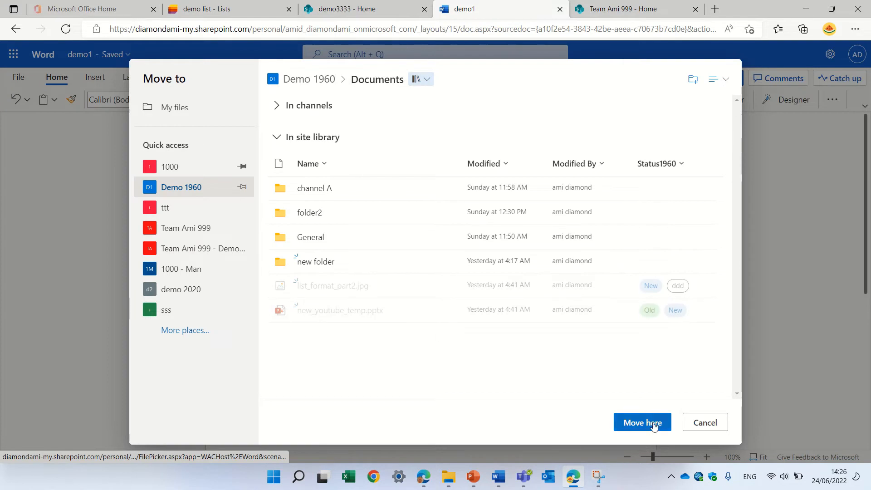
click(642, 422)
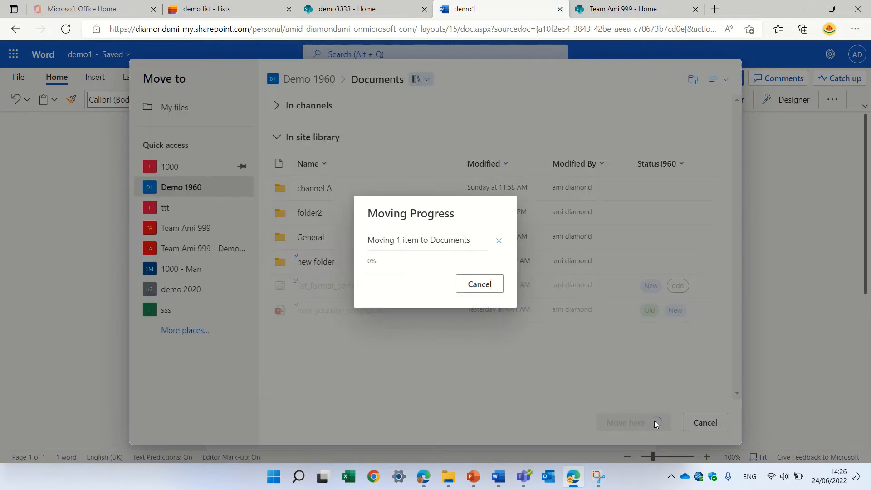
mouse_move(580, 365)
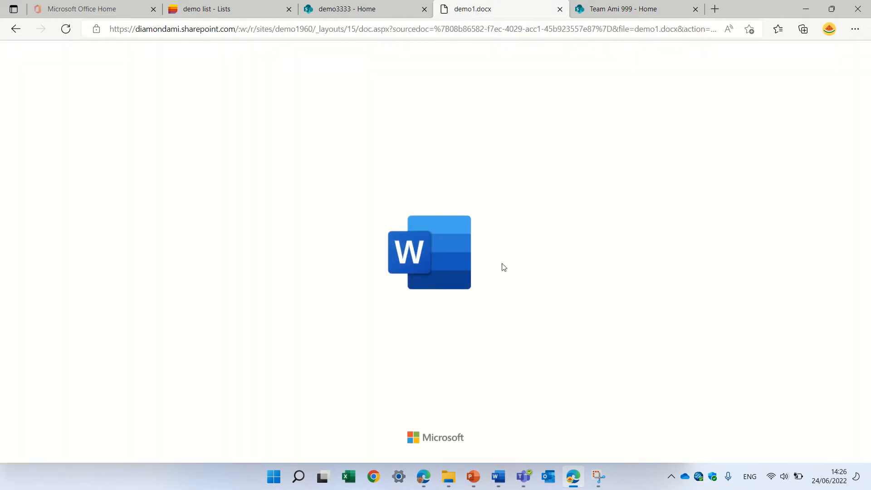
click(346, 9)
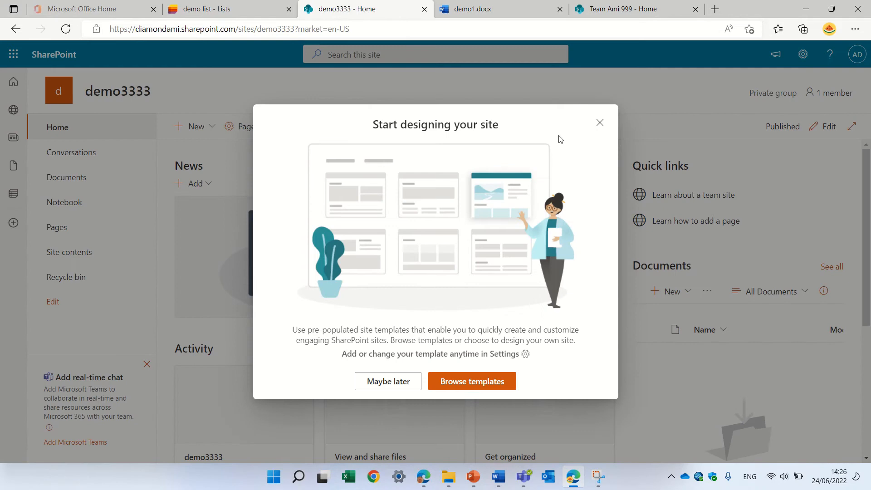
- Dismiss the design prompt, create a blank PowerPoint presentation, and return to demo3333
click(599, 122)
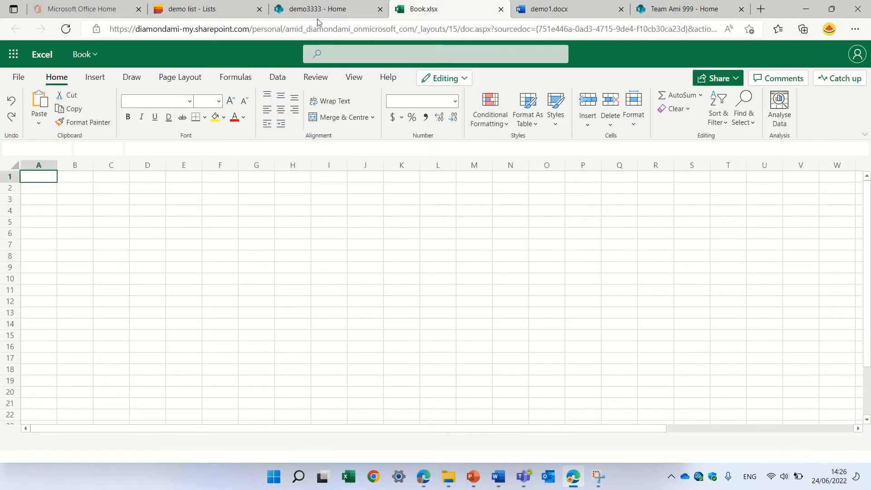
click(317, 9)
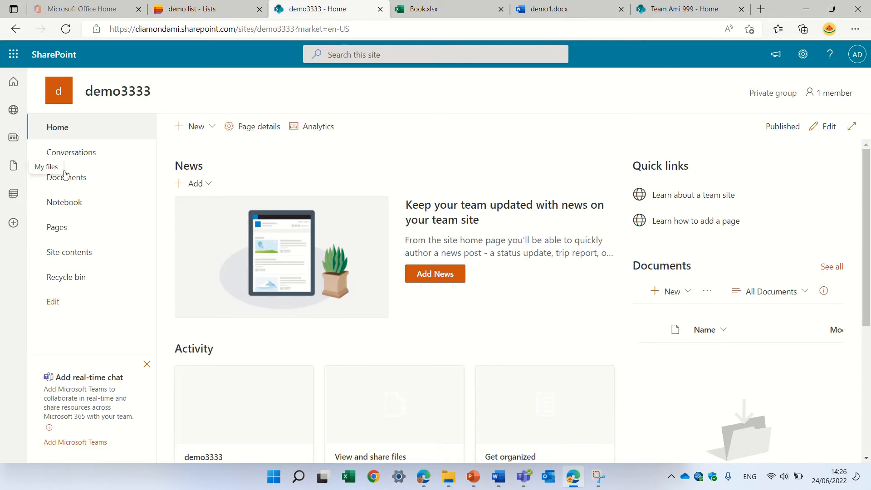
click(13, 224)
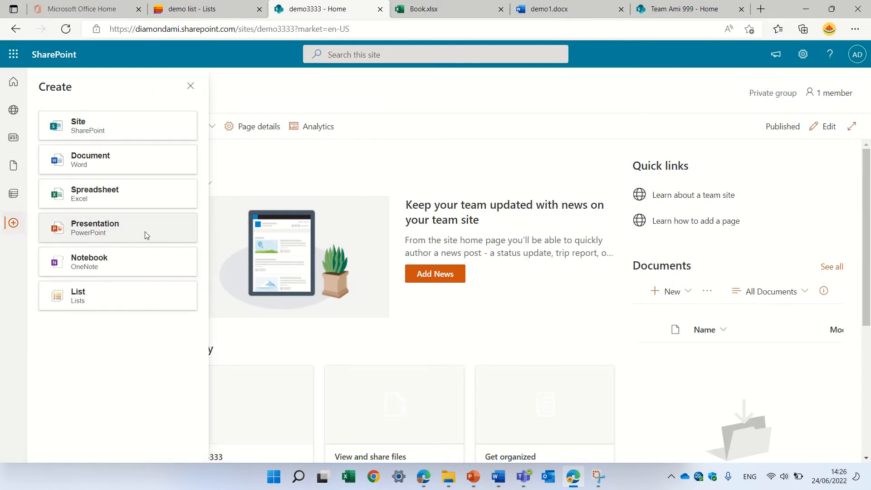
click(117, 227)
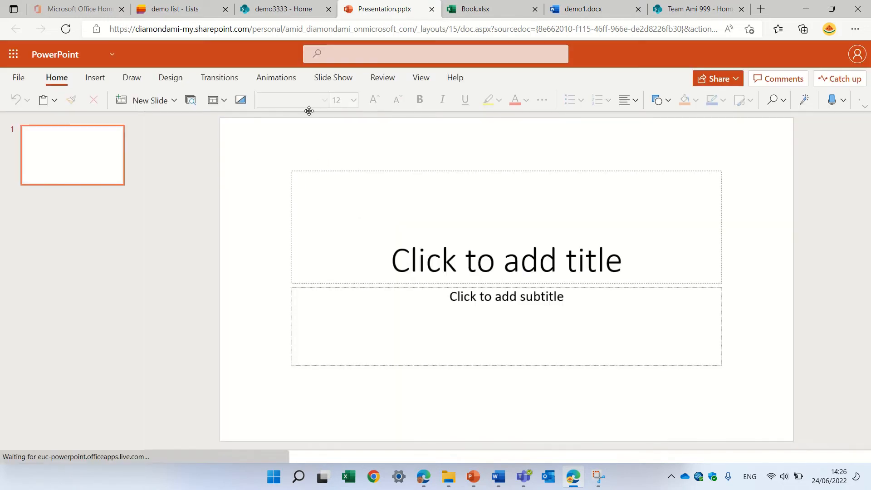
click(283, 9)
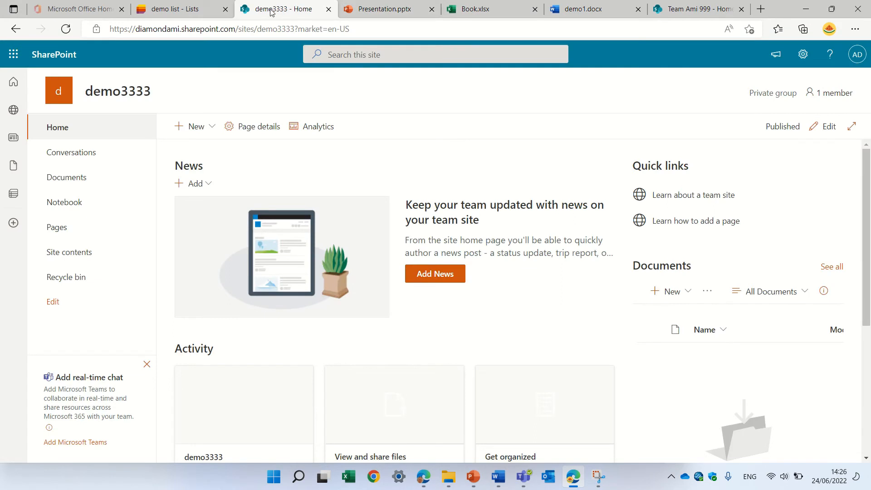
- Create a new OneNote notebook named 'note' from the Create panel
click(14, 223)
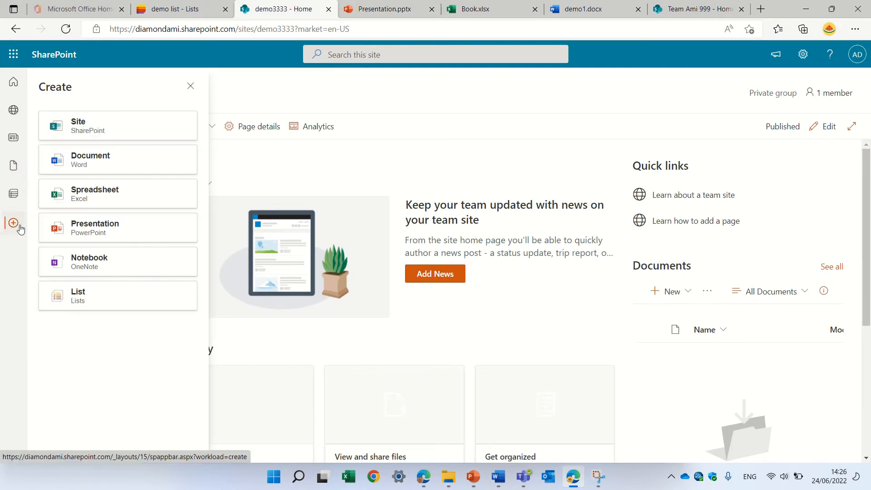
click(89, 262)
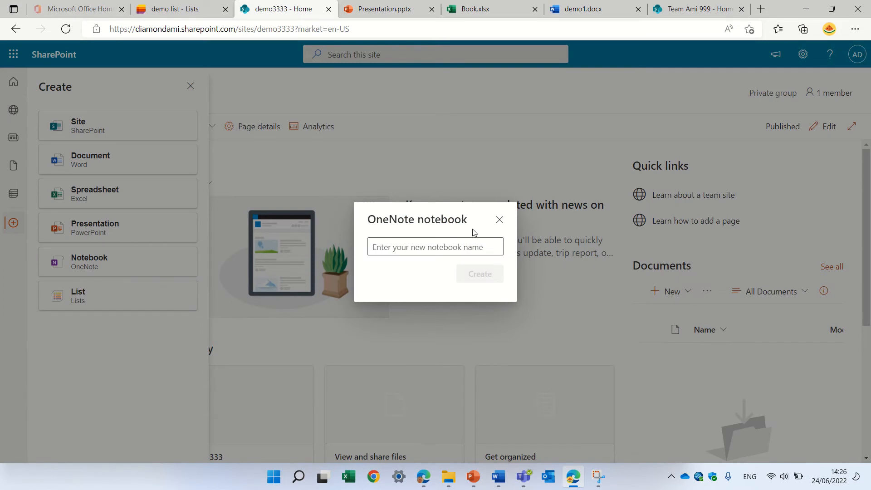
click(434, 247)
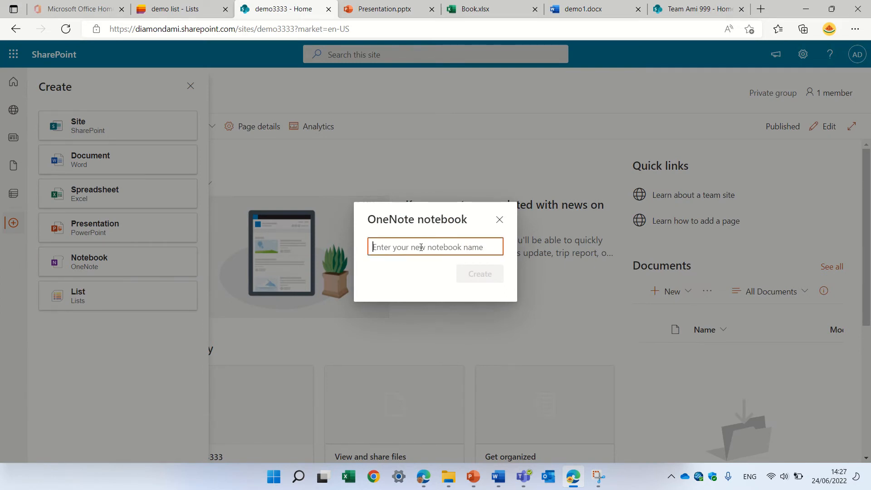
text(note)
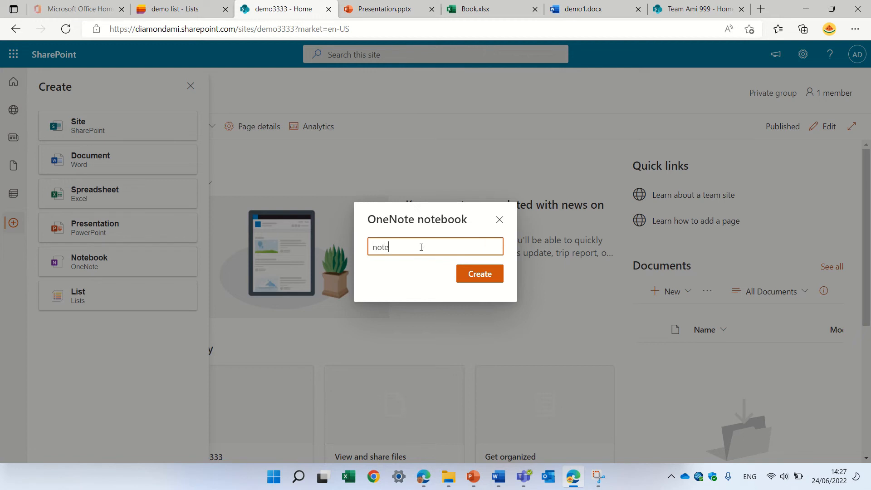
click(479, 273)
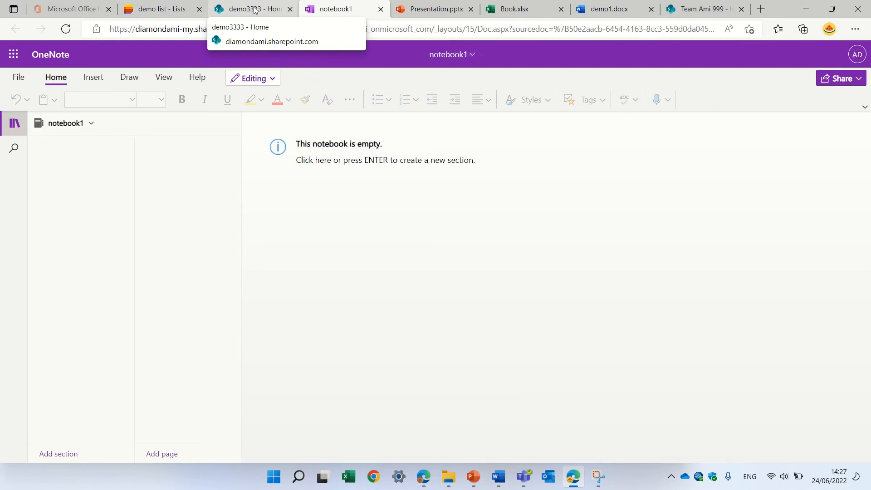
- Open Microsoft Lists, look over the Create a list templates, and close them
click(250, 9)
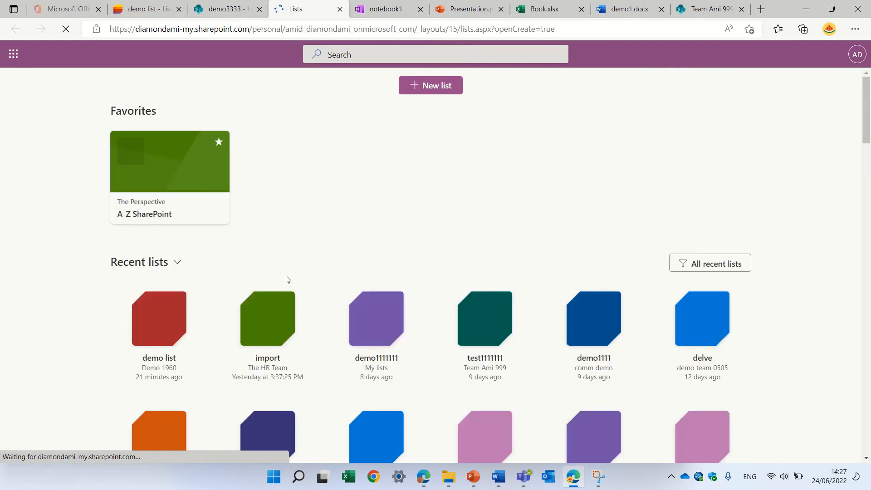
click(430, 86)
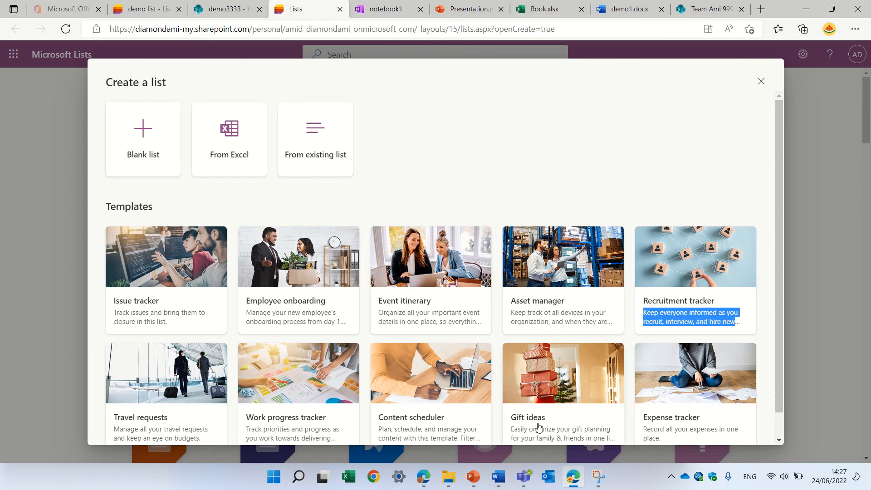
mouse_move(766, 388)
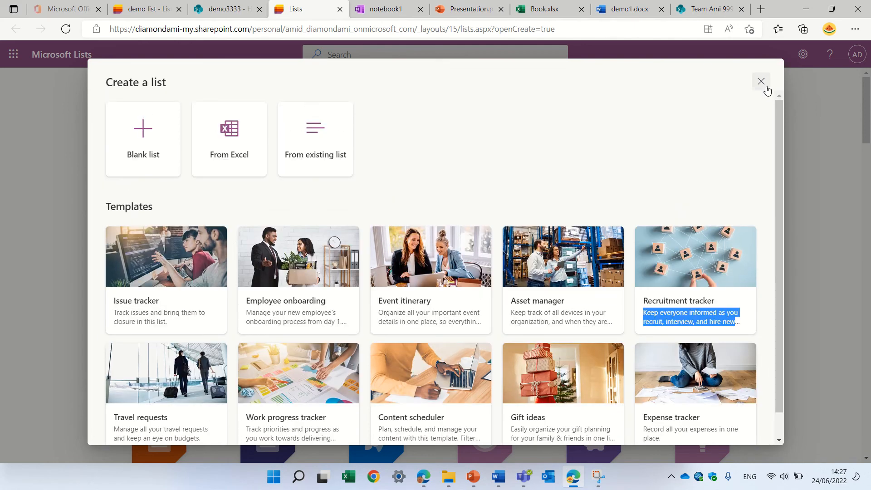
click(761, 81)
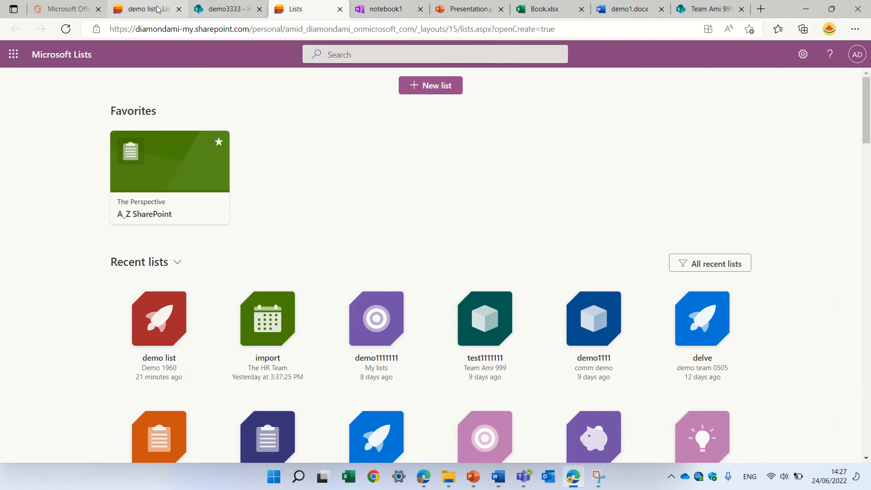
- Return to the demo3333 site and bring up the Create panel again
click(225, 9)
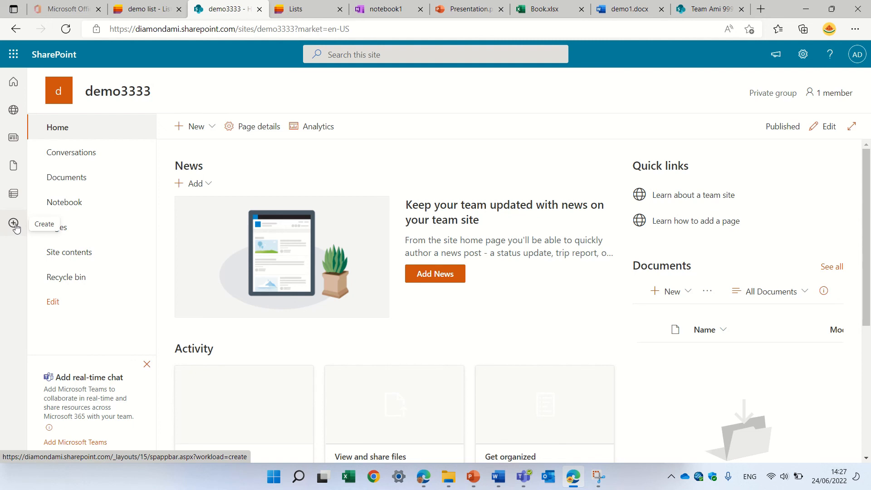
click(13, 223)
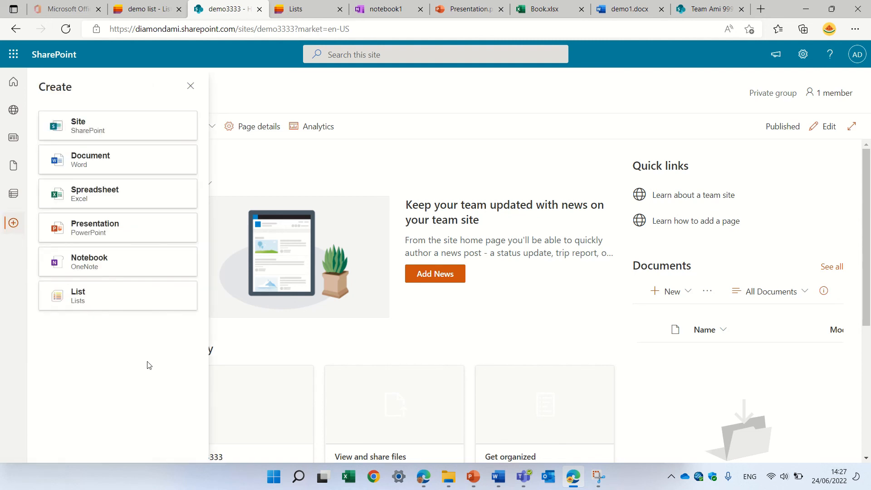